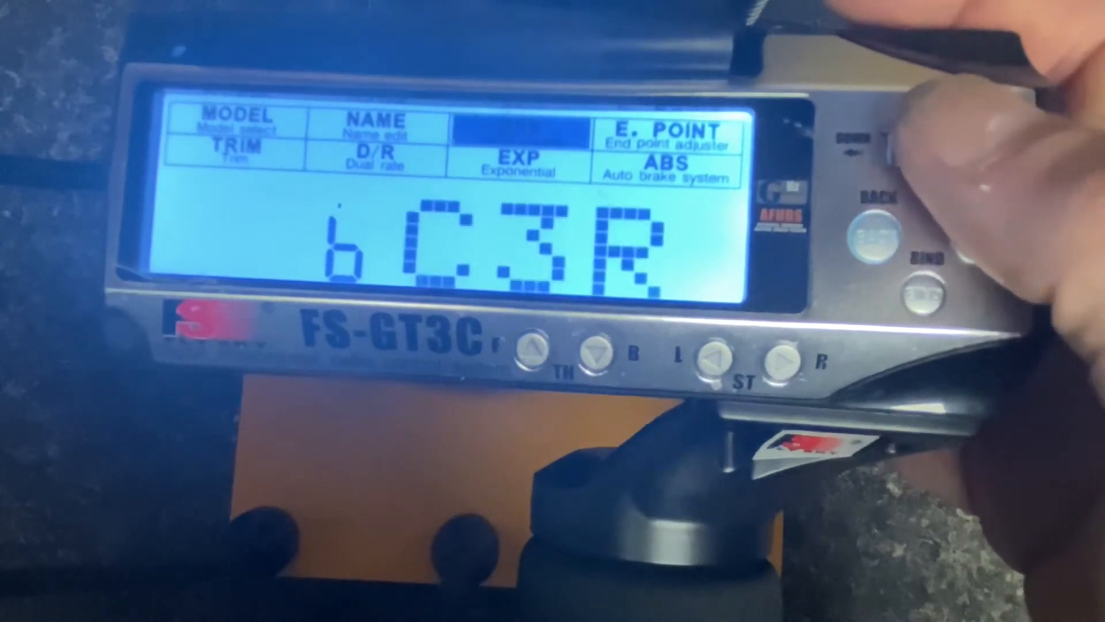
Cycle the switch assignment from bC3R to bCH6 so the switch controls the lights.
left_click(884, 146)
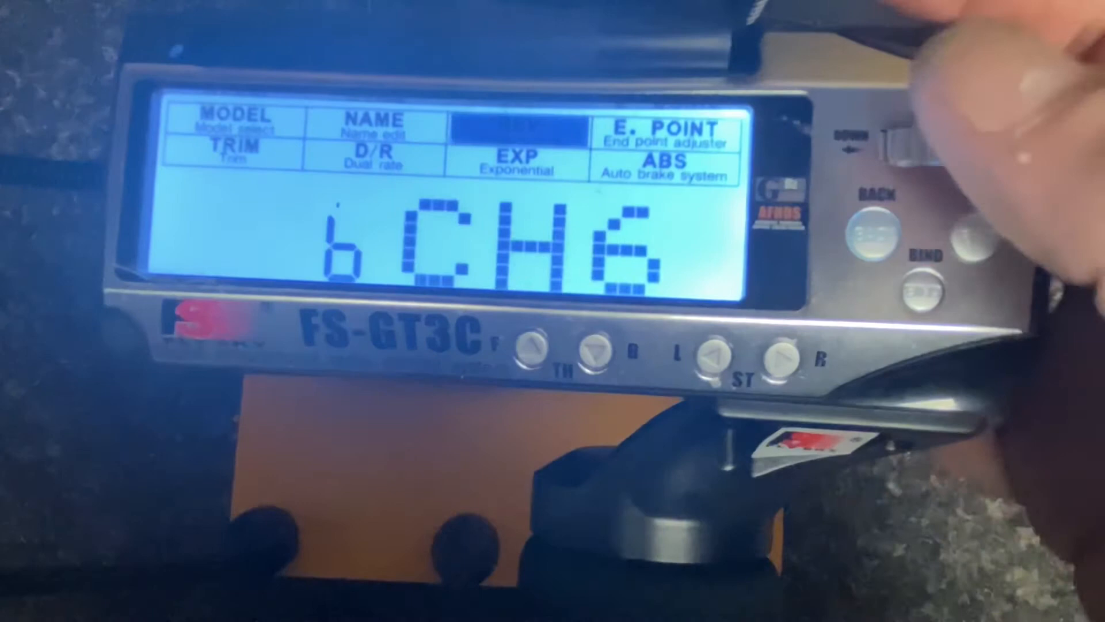